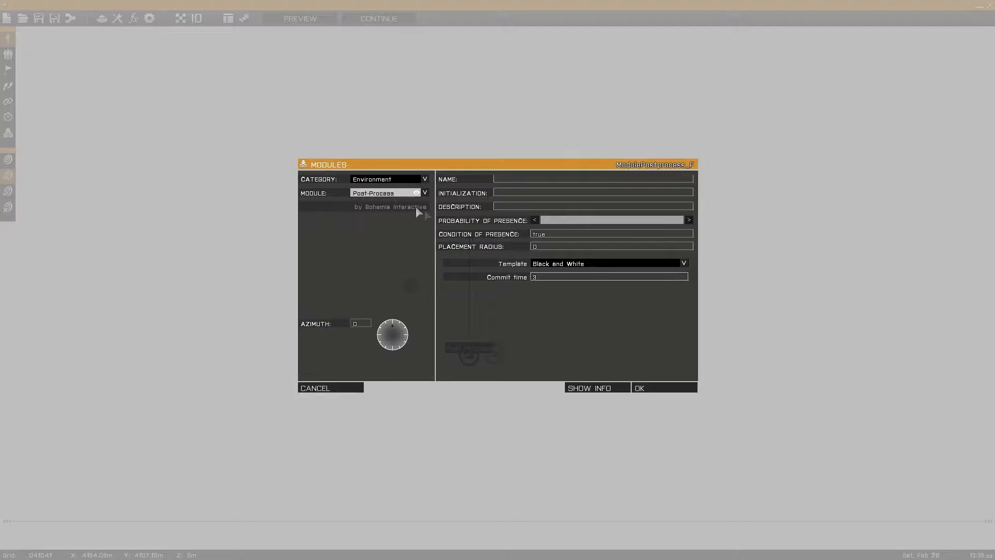
- Set the Post-Process module template to Black and White with a commit time and confirm
left_click(684, 263)
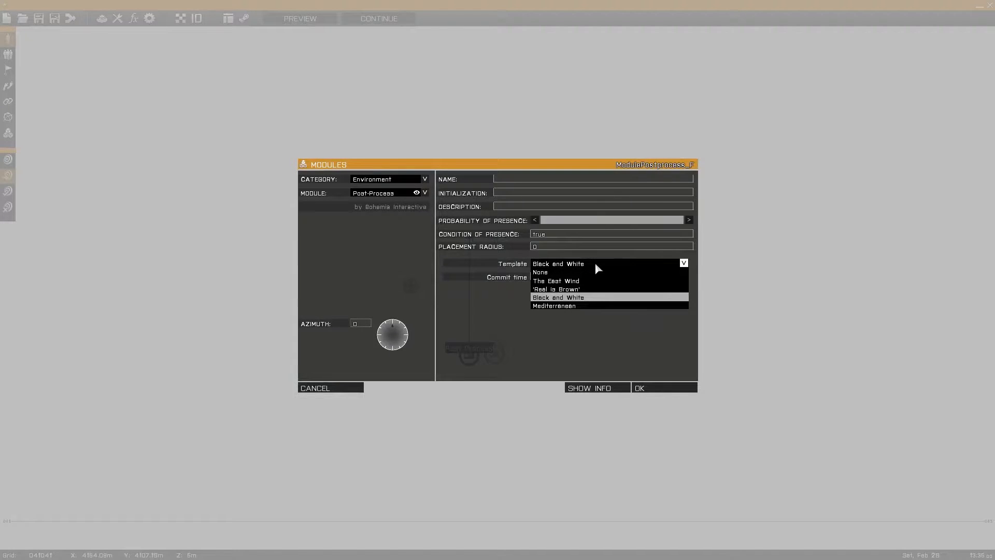
left_click(557, 296)
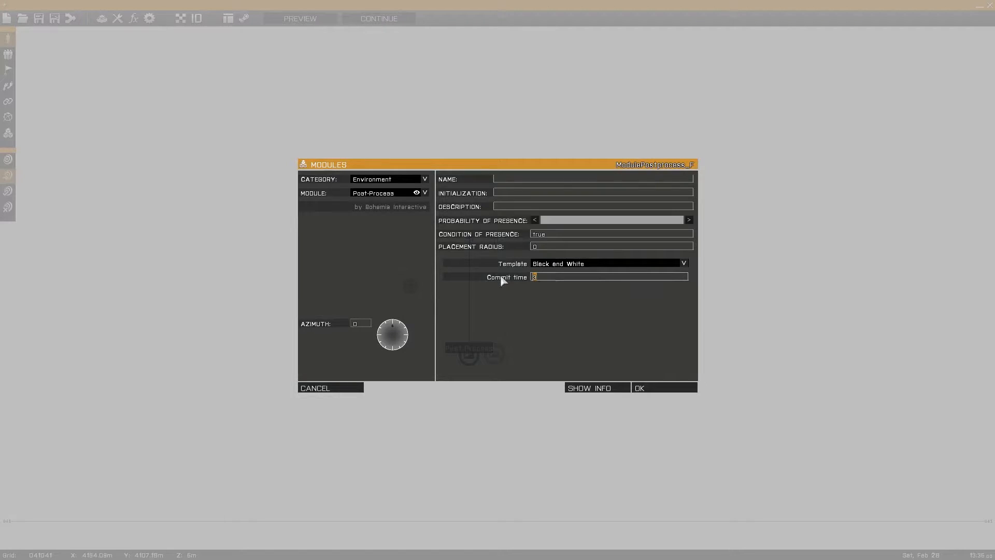
mouse_move(535, 291)
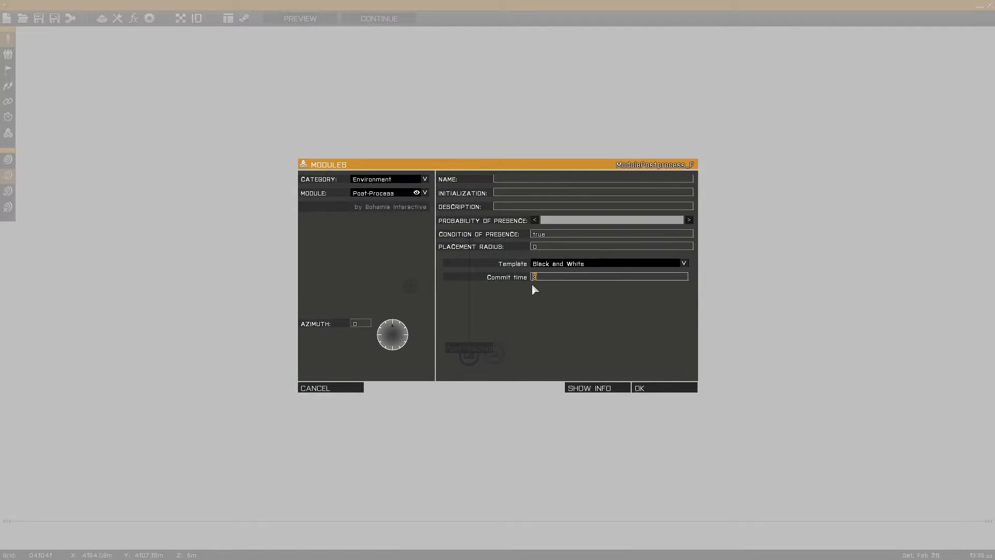
left_click(638, 387)
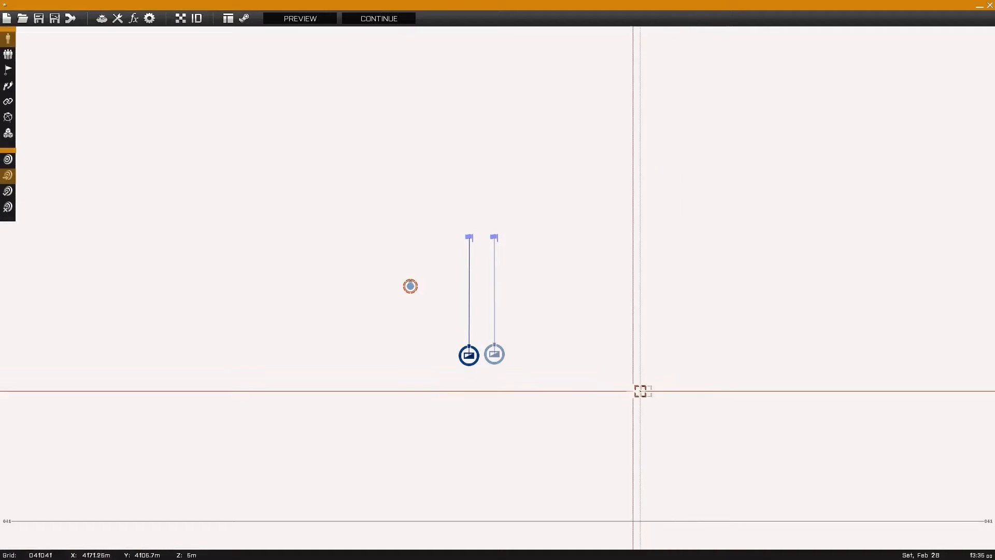
double_click(467, 354)
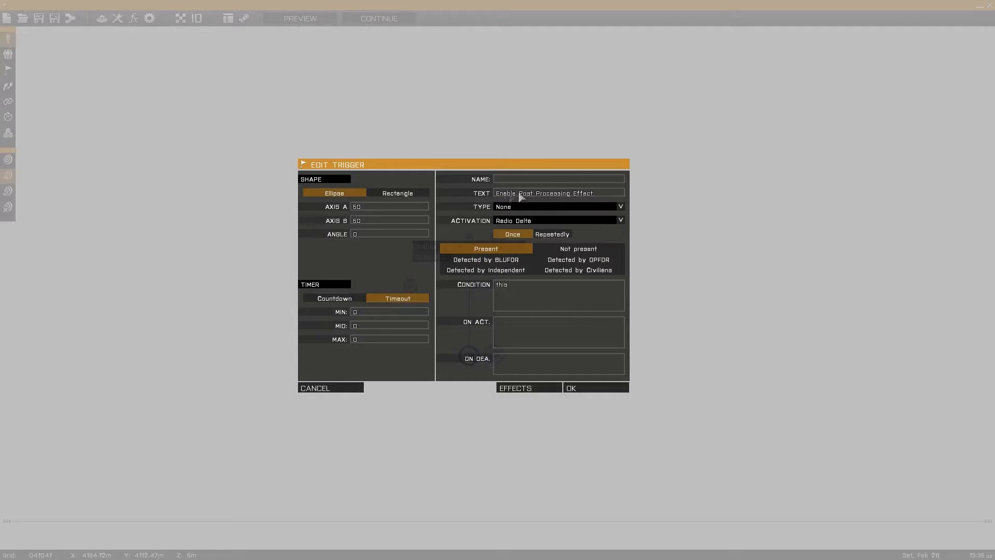
left_click(596, 388)
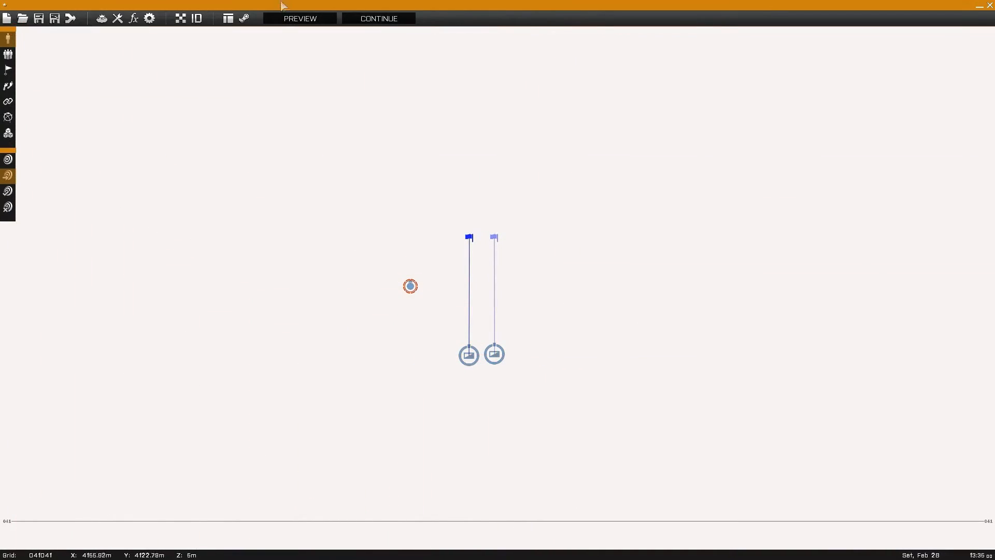
left_click(299, 17)
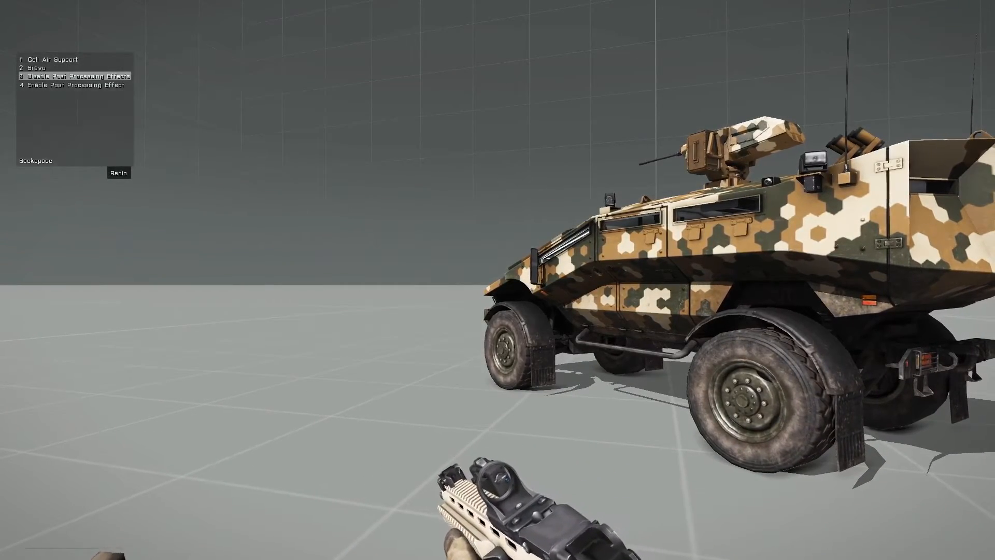
- Fire radio command 4 Enable Post Processing Effect so the scene renders black and white
left_click(69, 85)
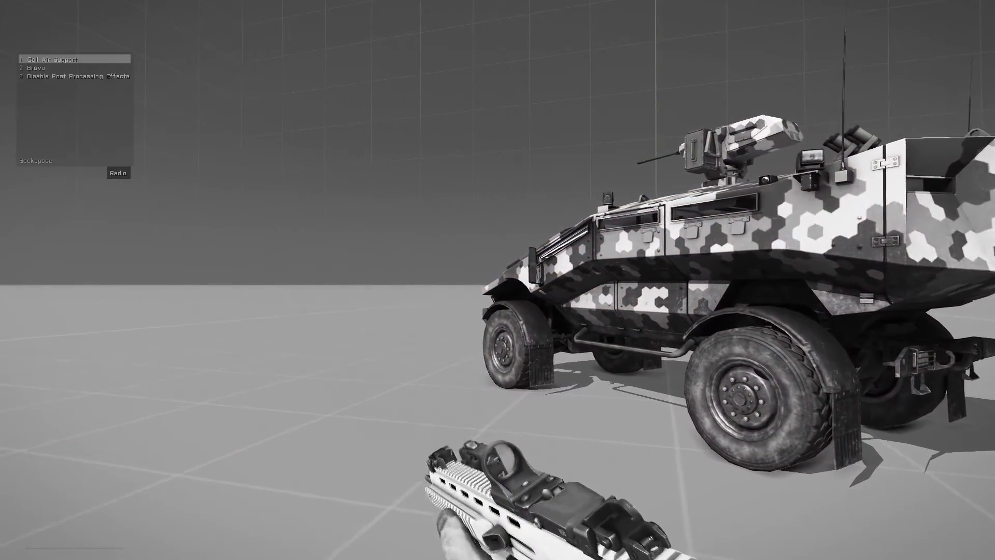